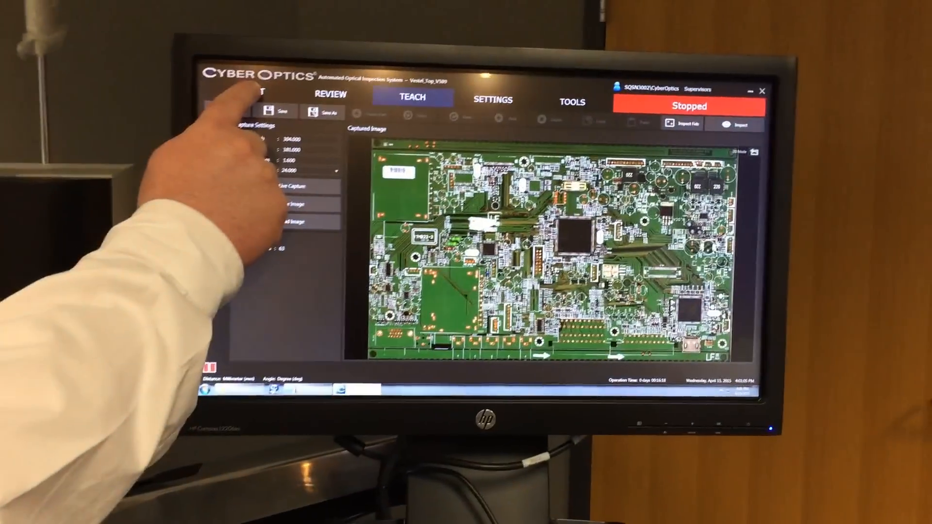
Open the REVIEW tab and pick Q208, flagged as a wrong part, in Panel 5's defect list.
click(270, 93)
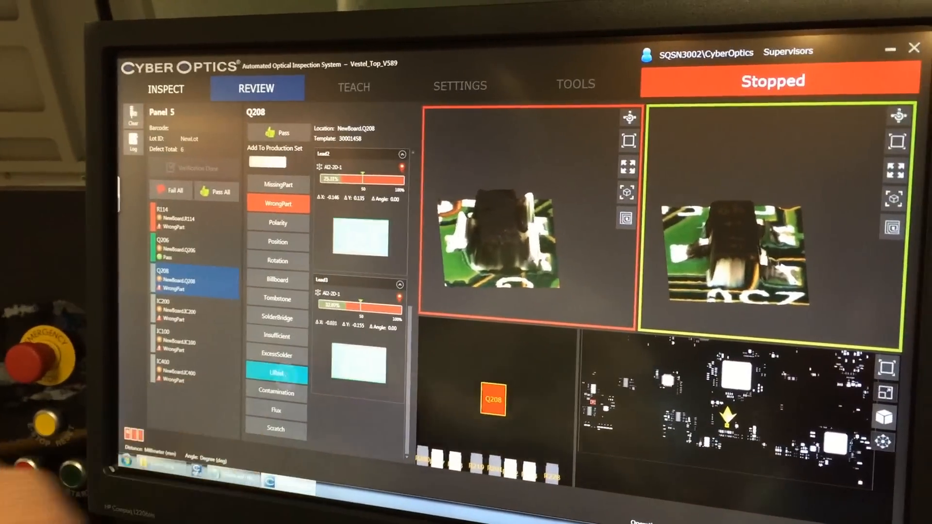
click(196, 310)
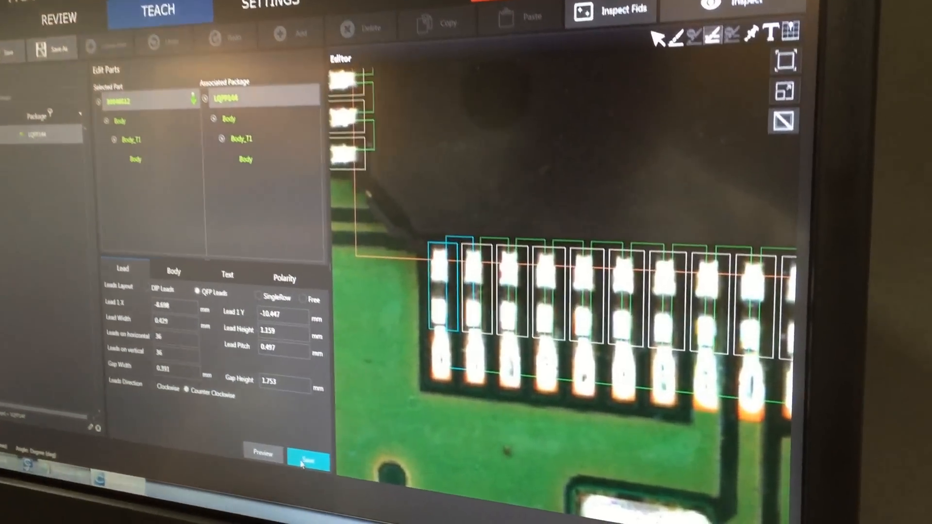
Save the lead and gap features with Override and Add in Part for 30046512.
click(308, 459)
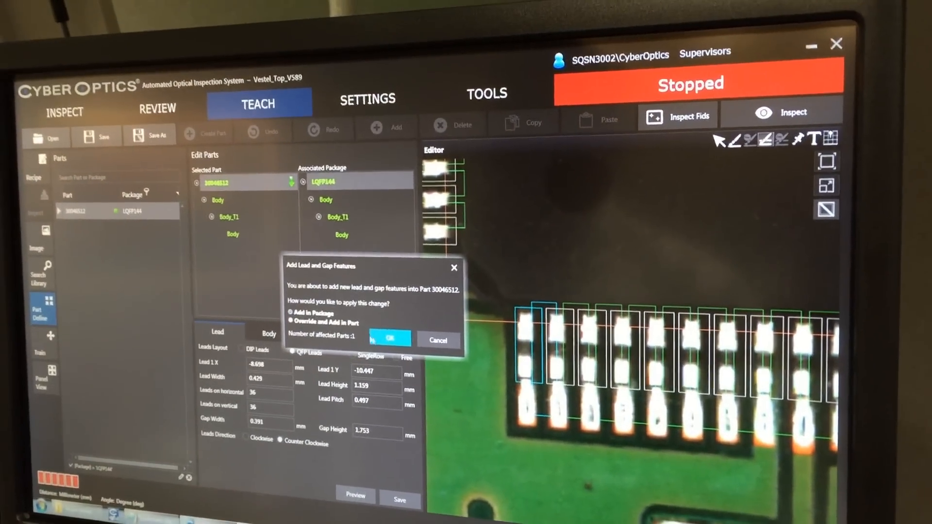
click(389, 338)
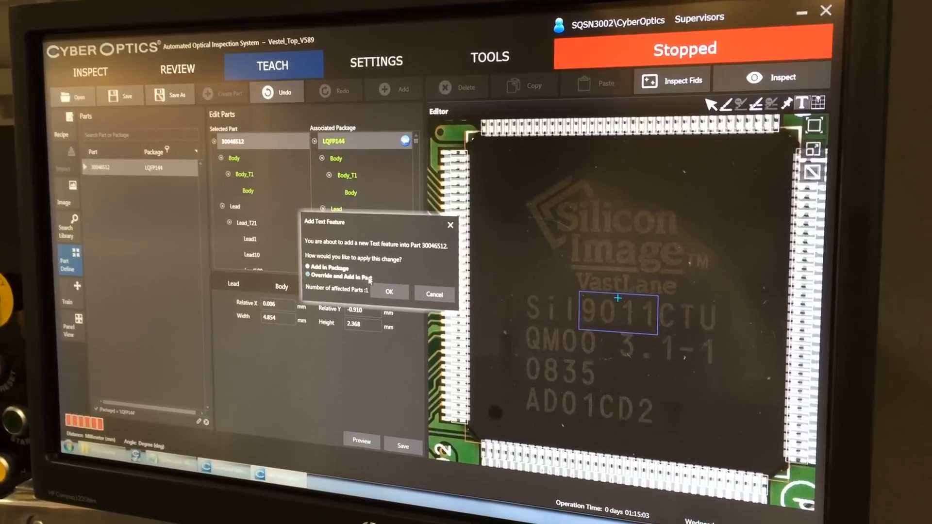
Confirm adding the '9011' body-marking text feature to part 30046512.
click(389, 292)
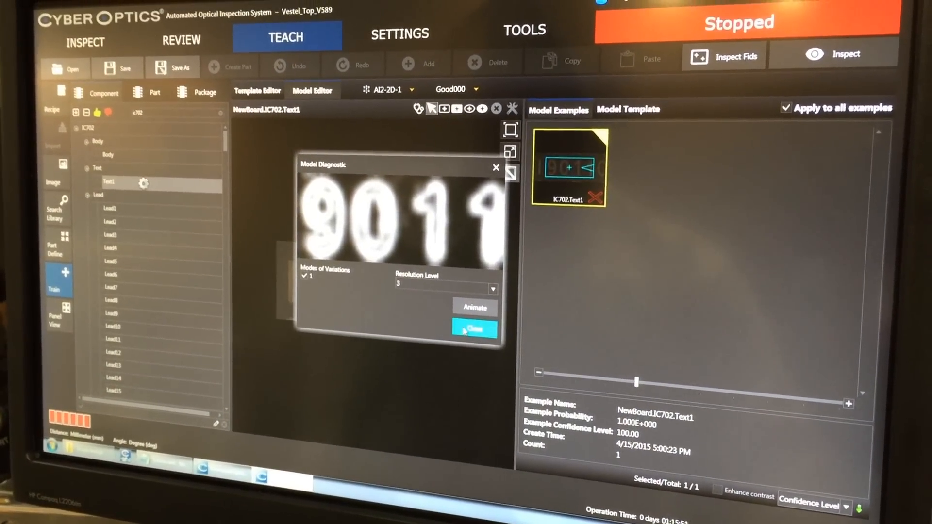
Dismiss the '9011' text model diagnostic and review the IC702 training set results.
click(473, 331)
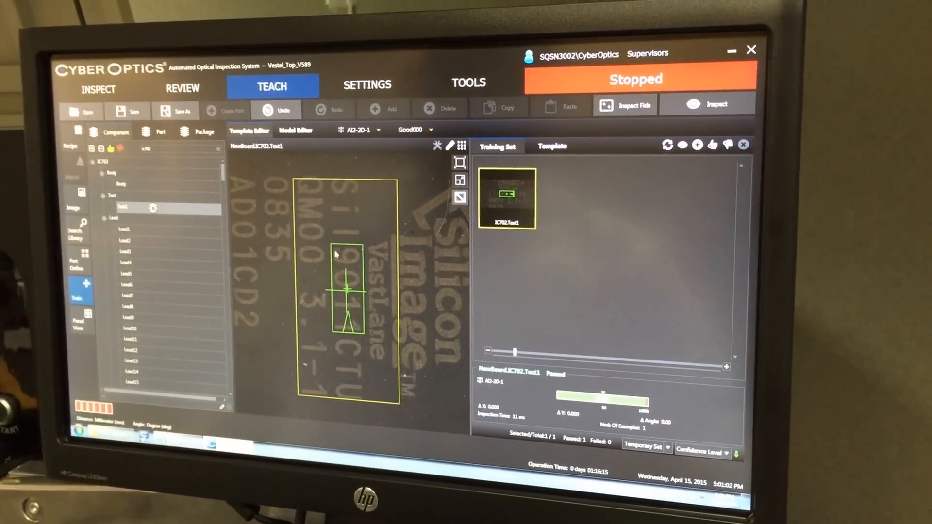
click(124, 219)
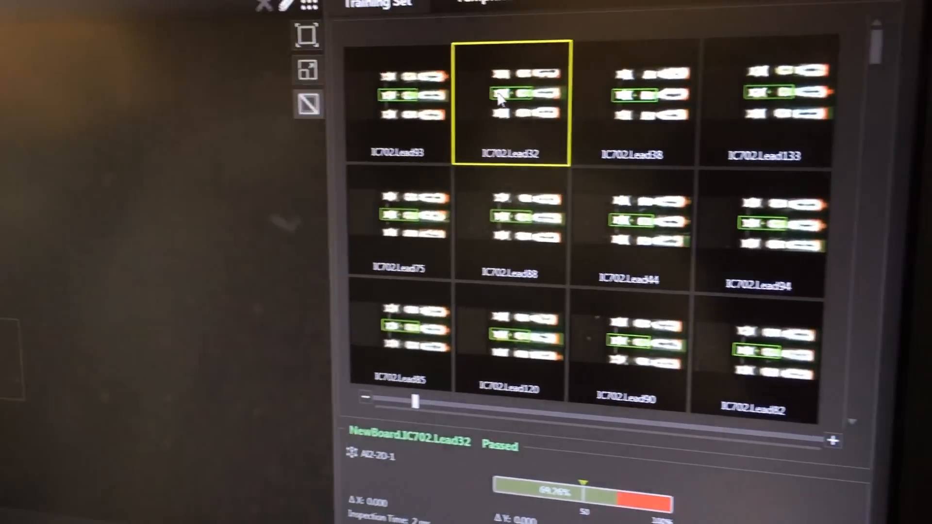
Check the Lead38 training example's inspection result to confirm it passes.
click(521, 119)
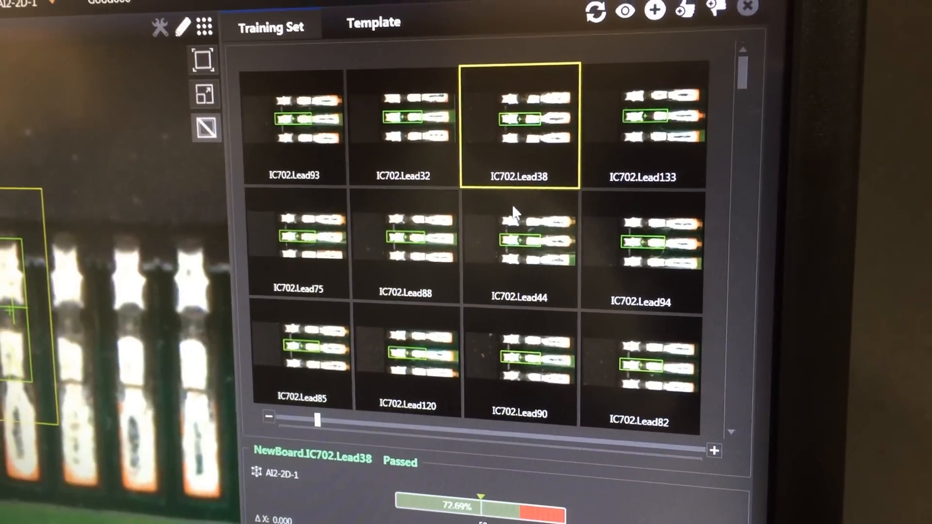
click(521, 238)
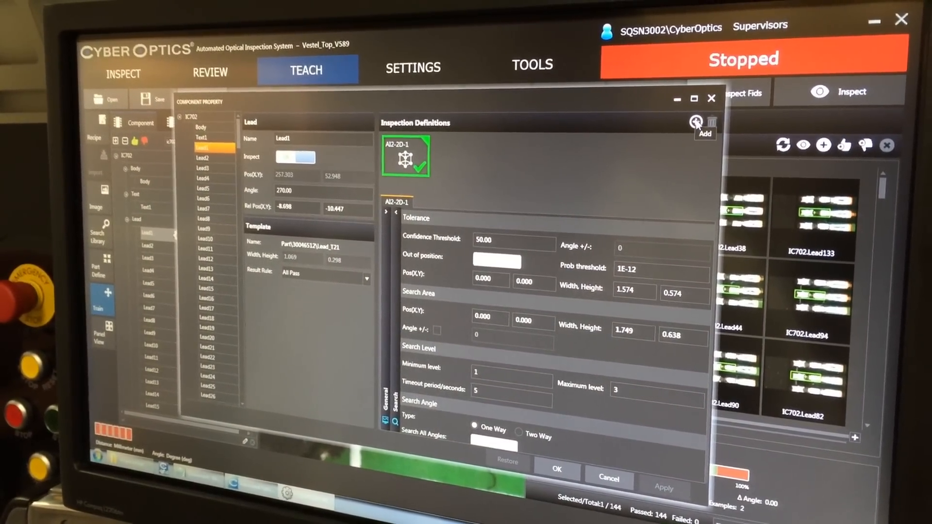
Add a new inspection definition to Lead1 with the Add (+) icon.
click(696, 123)
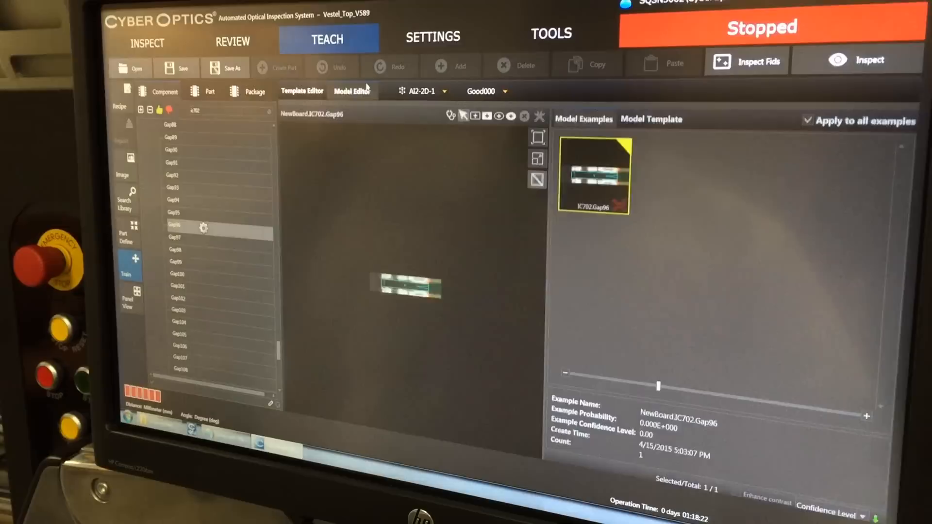
Rebuild the IC702 gap model and inspect the Gap20 and Gap108 training examples.
click(651, 119)
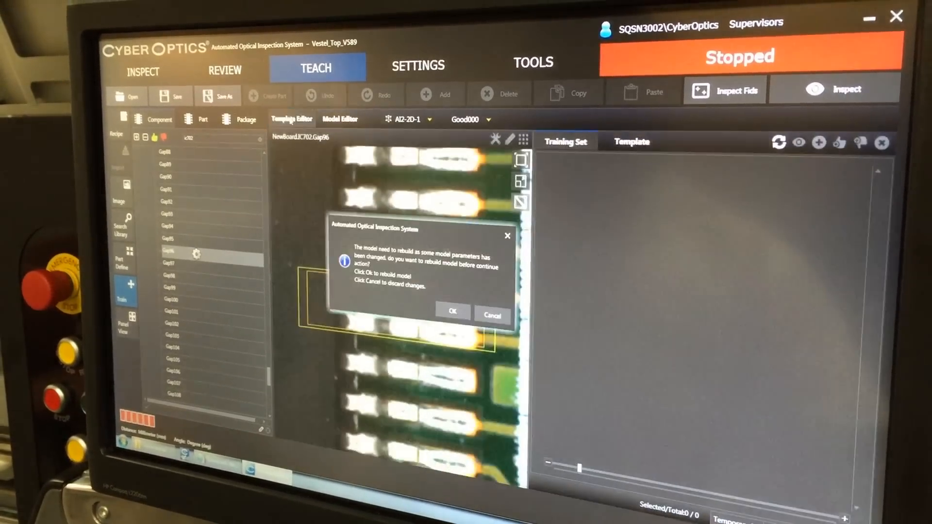
click(453, 311)
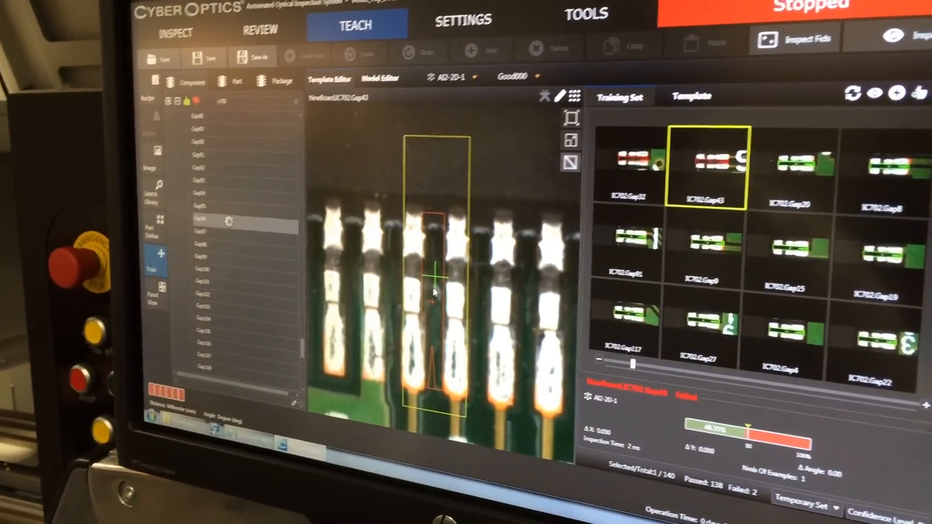
click(599, 132)
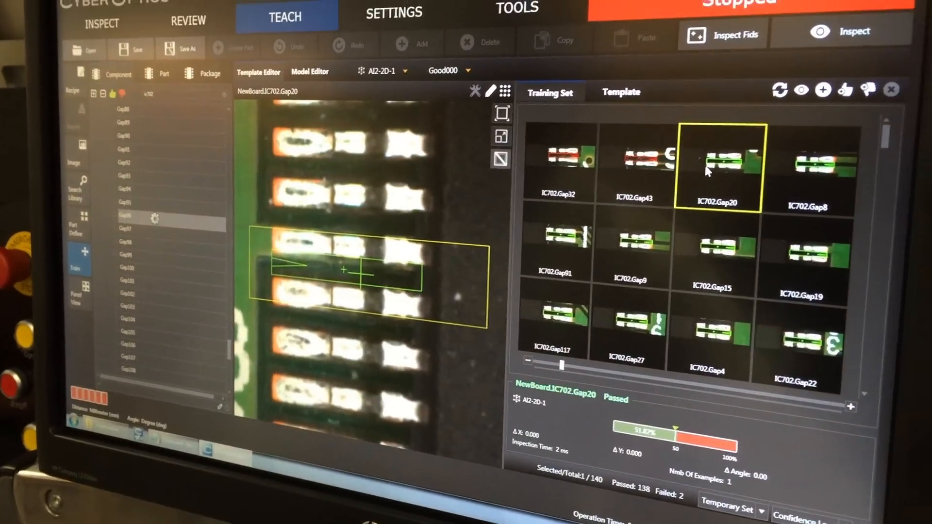
click(634, 164)
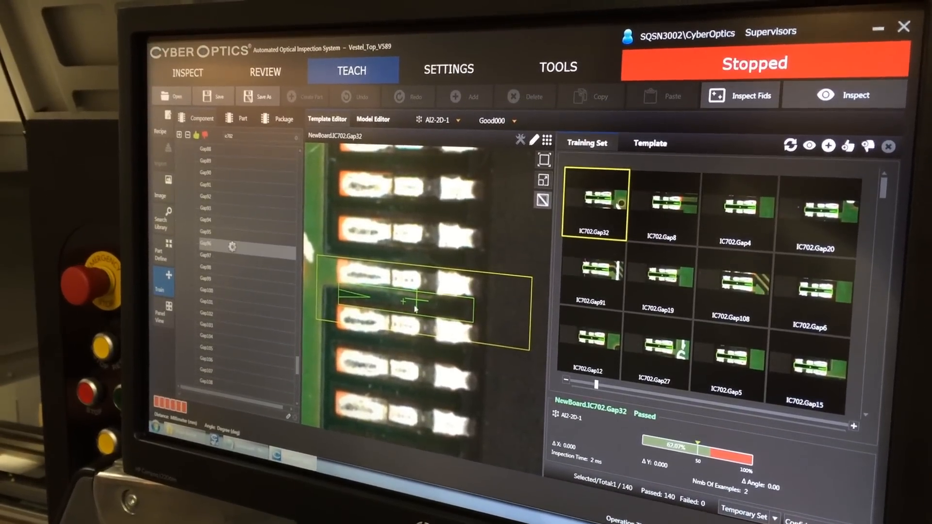
click(731, 286)
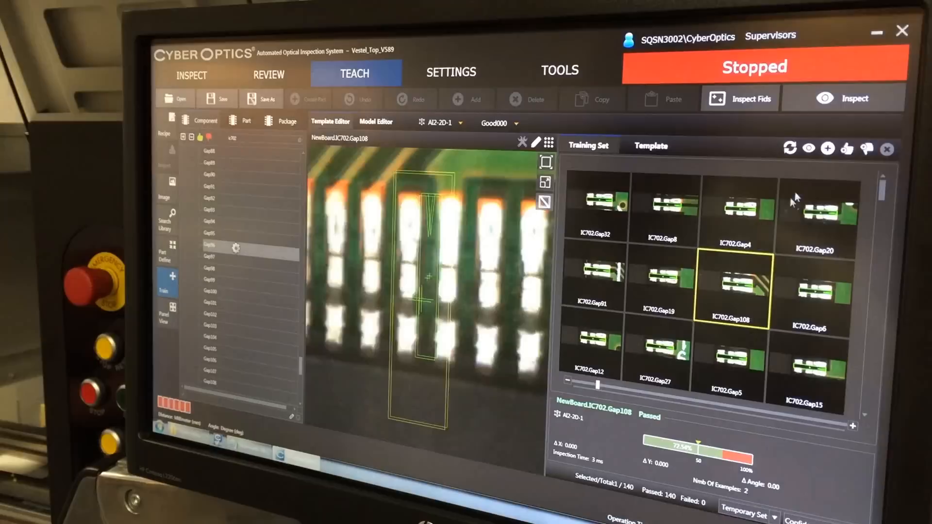
click(850, 149)
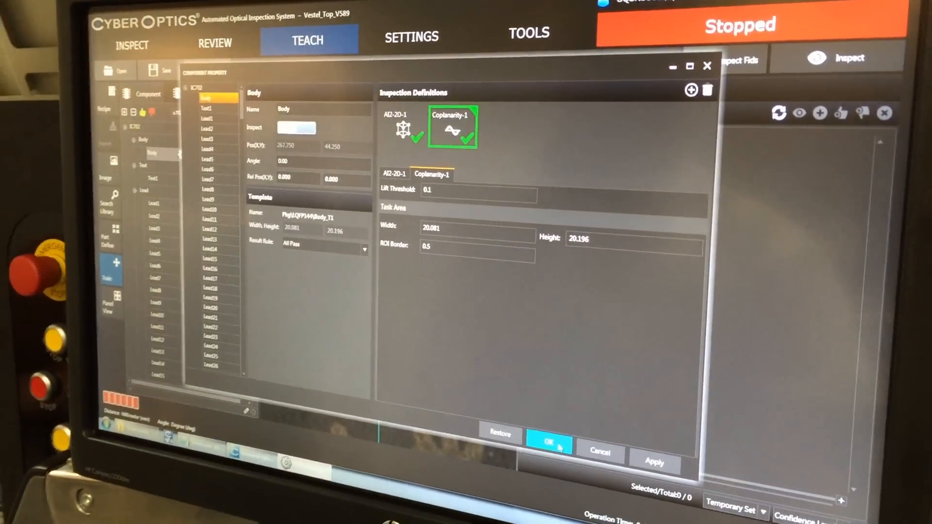
Confirm Coplanarity-1 (lift threshold 0.1, ROI border 0.5) on the IC702 body.
click(547, 443)
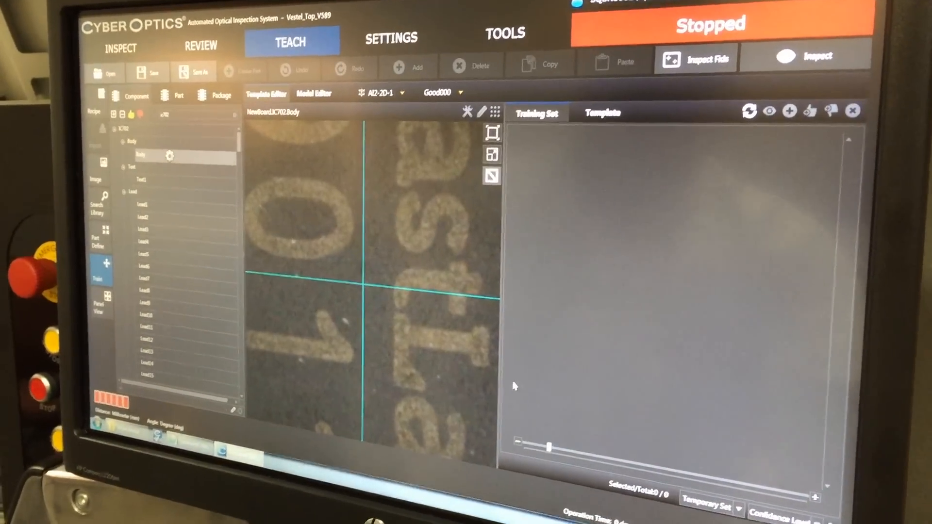